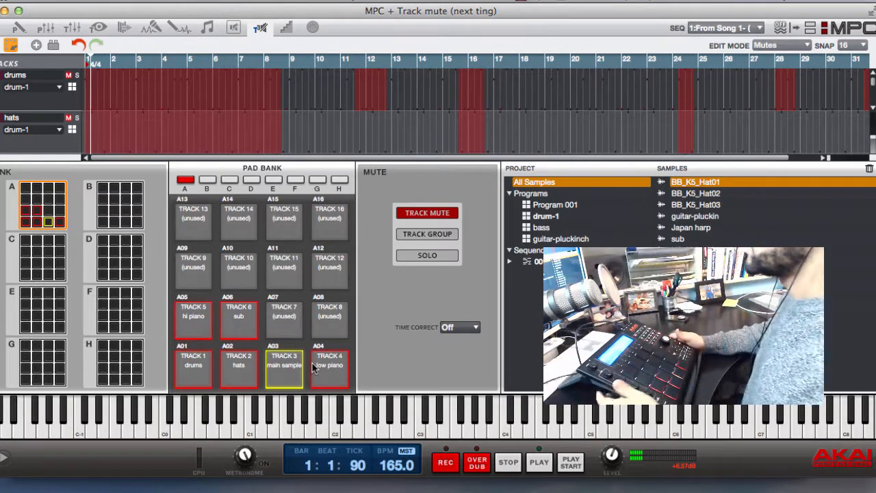
mouse_move(383, 134)
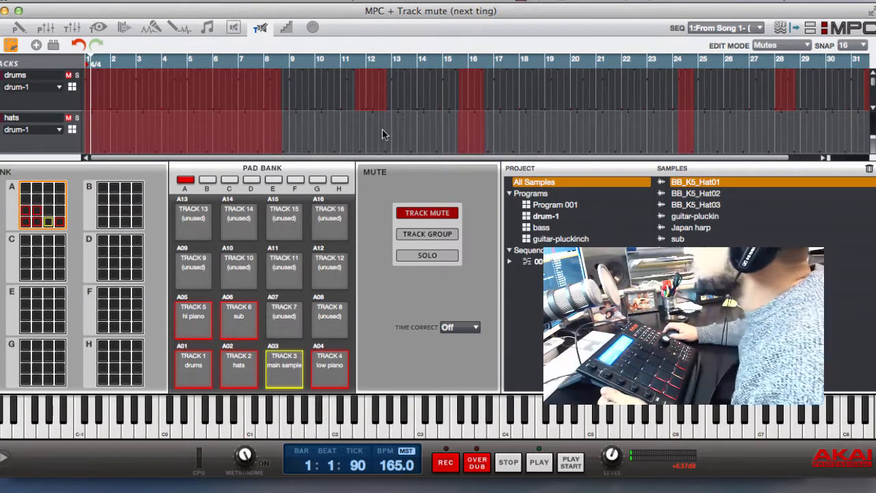
mouse_move(373, 104)
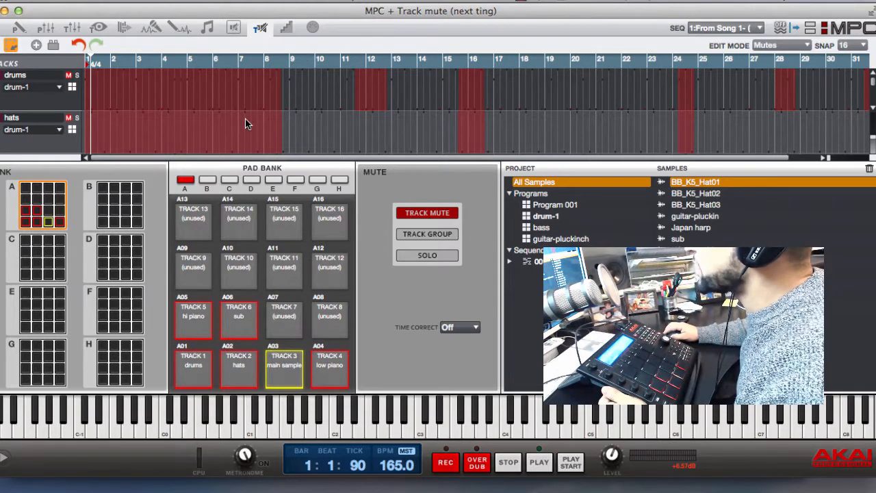
mouse_move(131, 148)
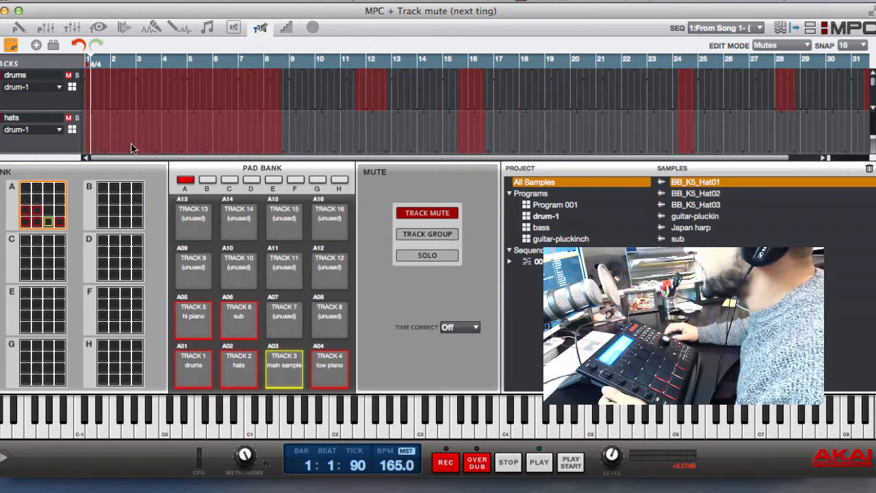
mouse_move(259, 146)
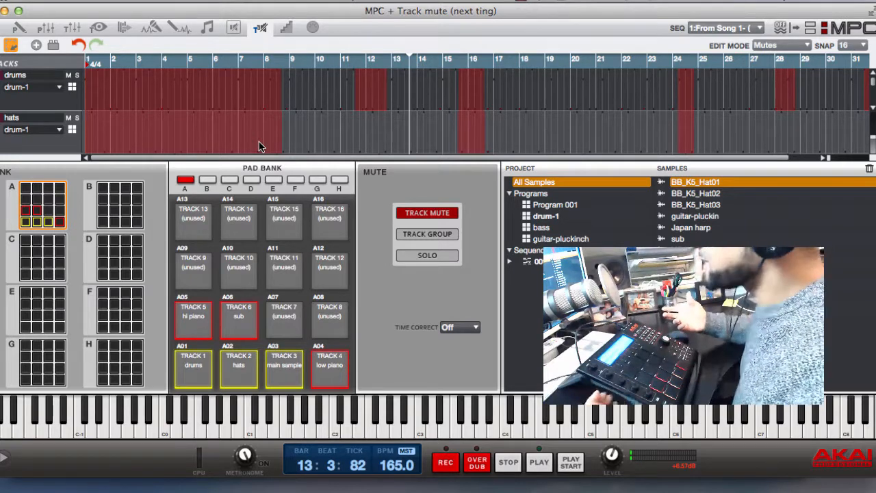
mouse_move(383, 102)
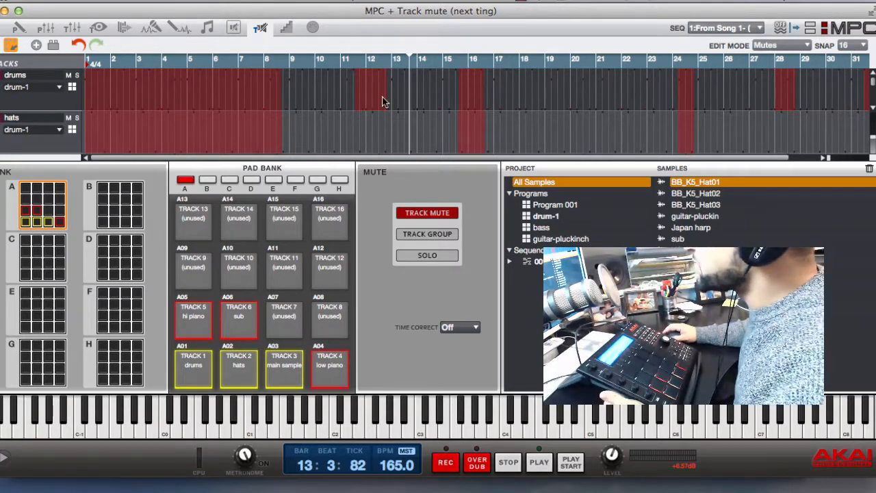
mouse_move(375, 104)
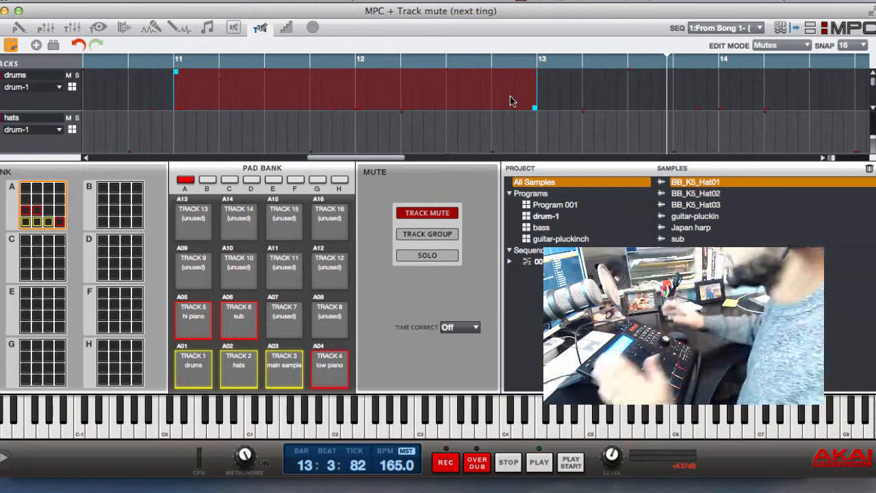
mouse_move(470, 118)
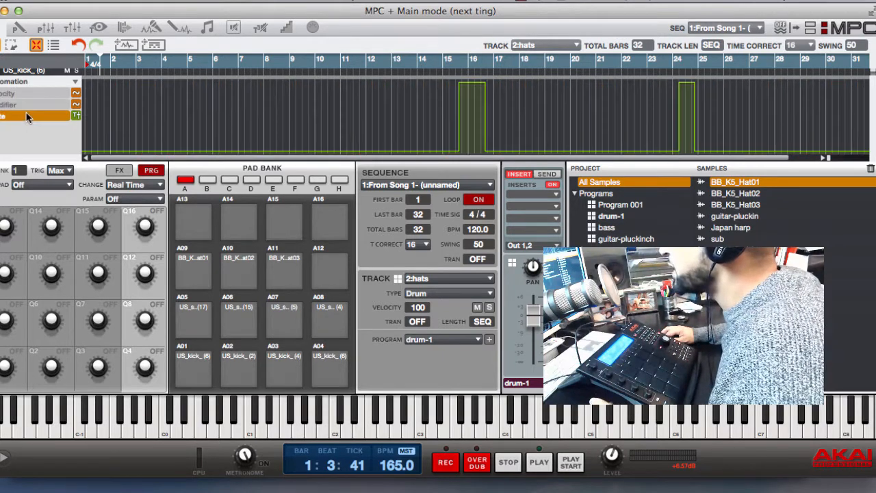
mouse_move(298, 109)
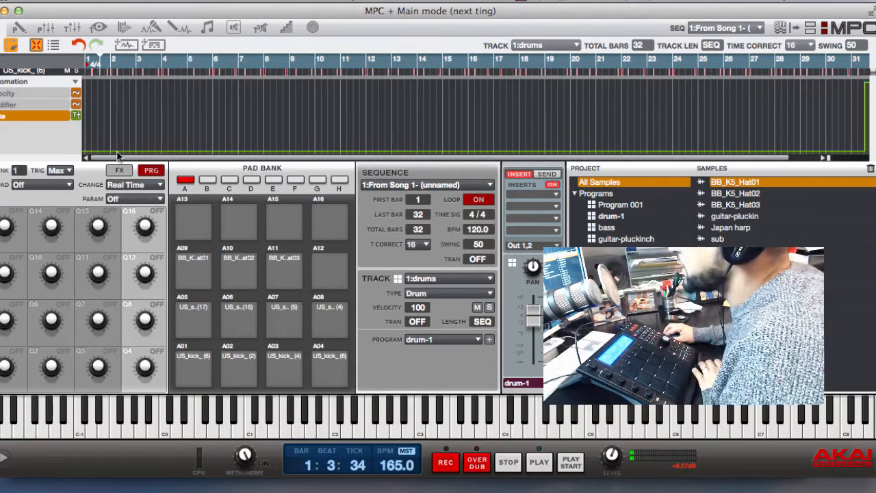
mouse_move(126, 151)
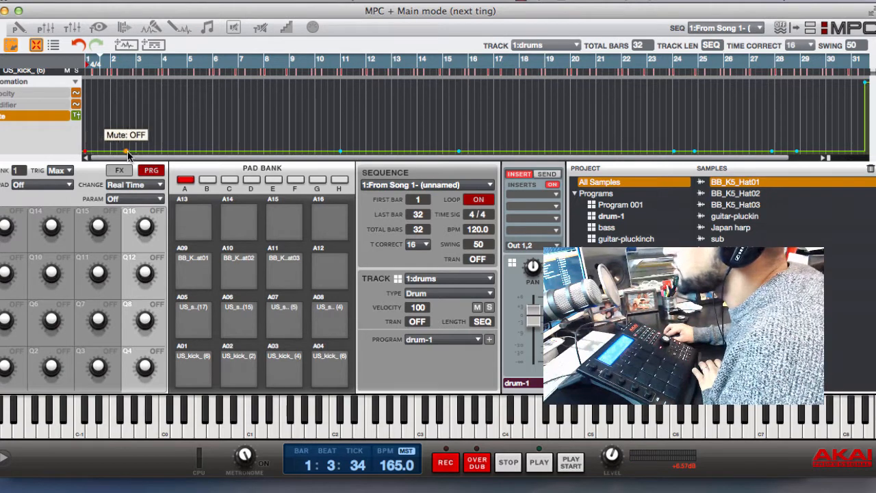
Step: Sketch mute data in the Mute lane, then switch to Pad Mute mode for drum-1
left_click_drag(126, 153, 345, 153)
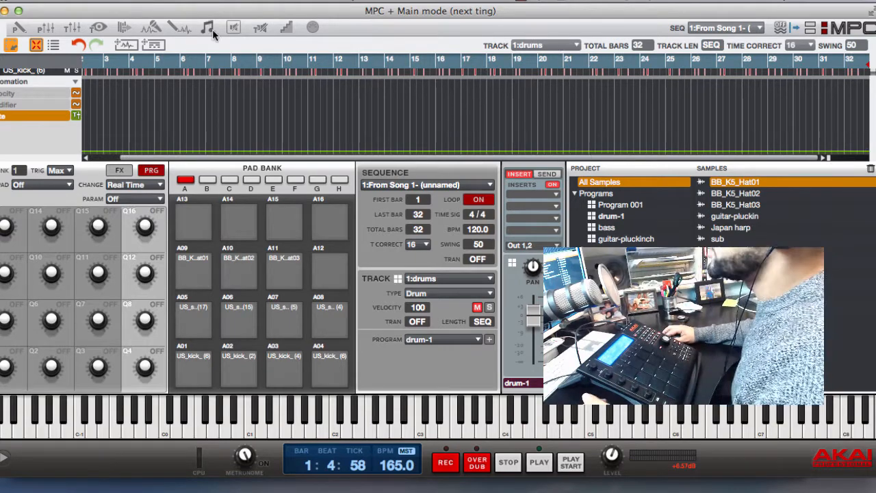
left_click(233, 27)
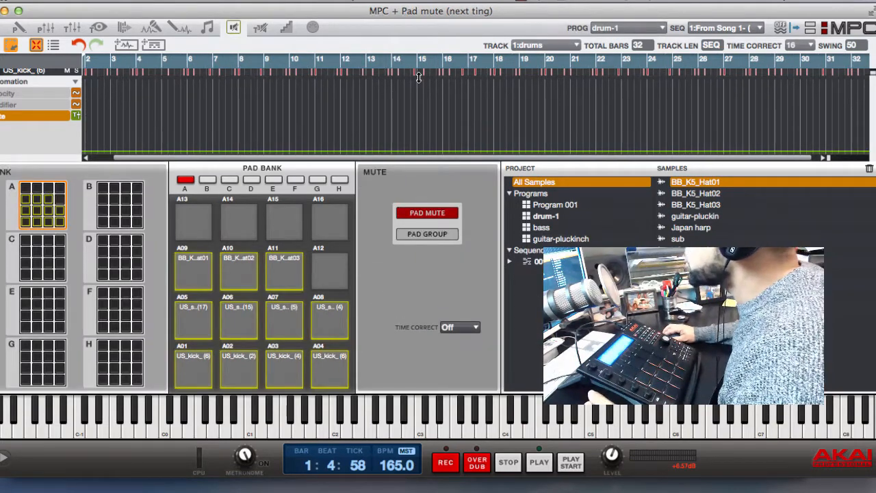